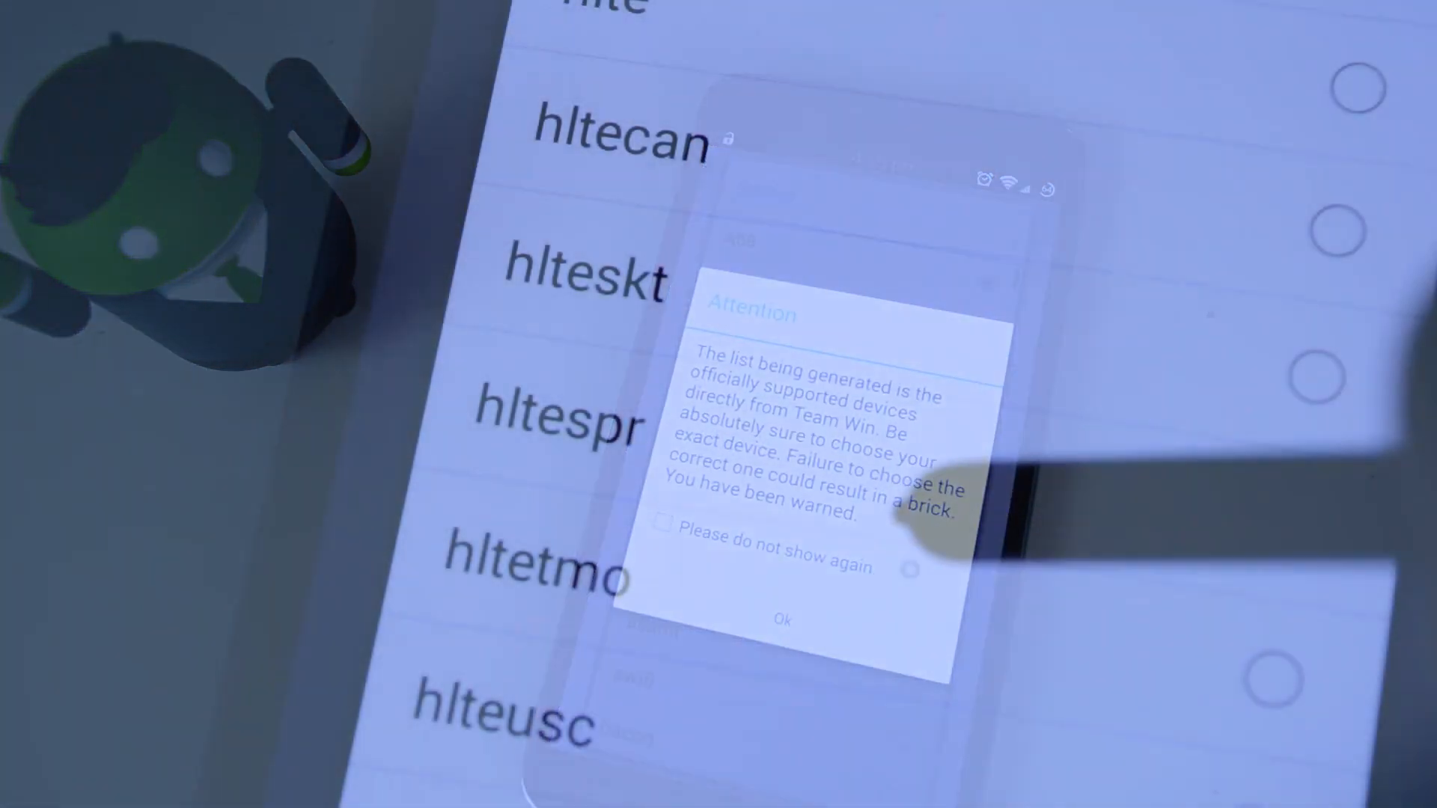
# Acknowledge the Attention warning and enter the TWRP installation section for the device
pyautogui.click(781, 620)
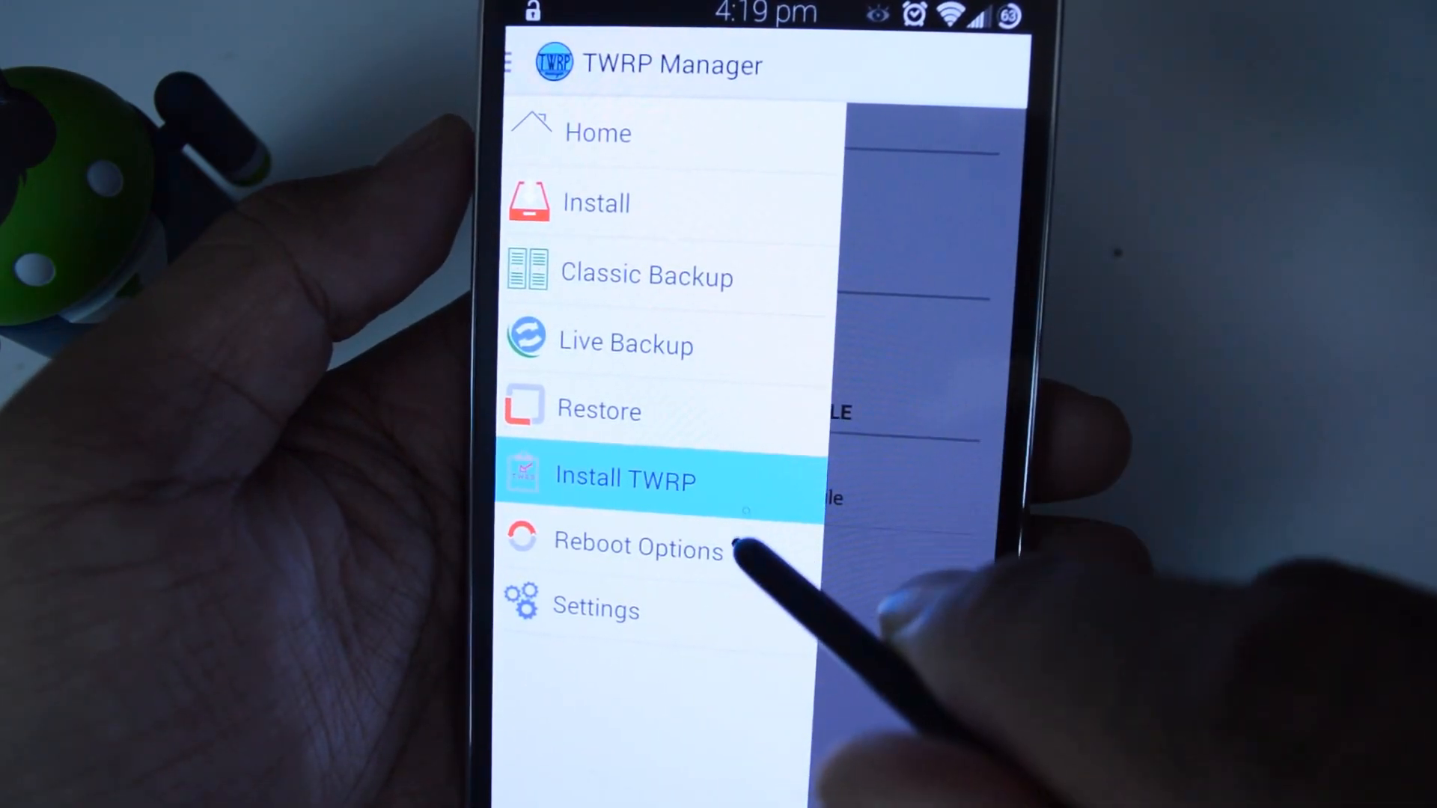
# Choose Reboot Options so the phone can restart into TWRP recovery
pyautogui.click(639, 548)
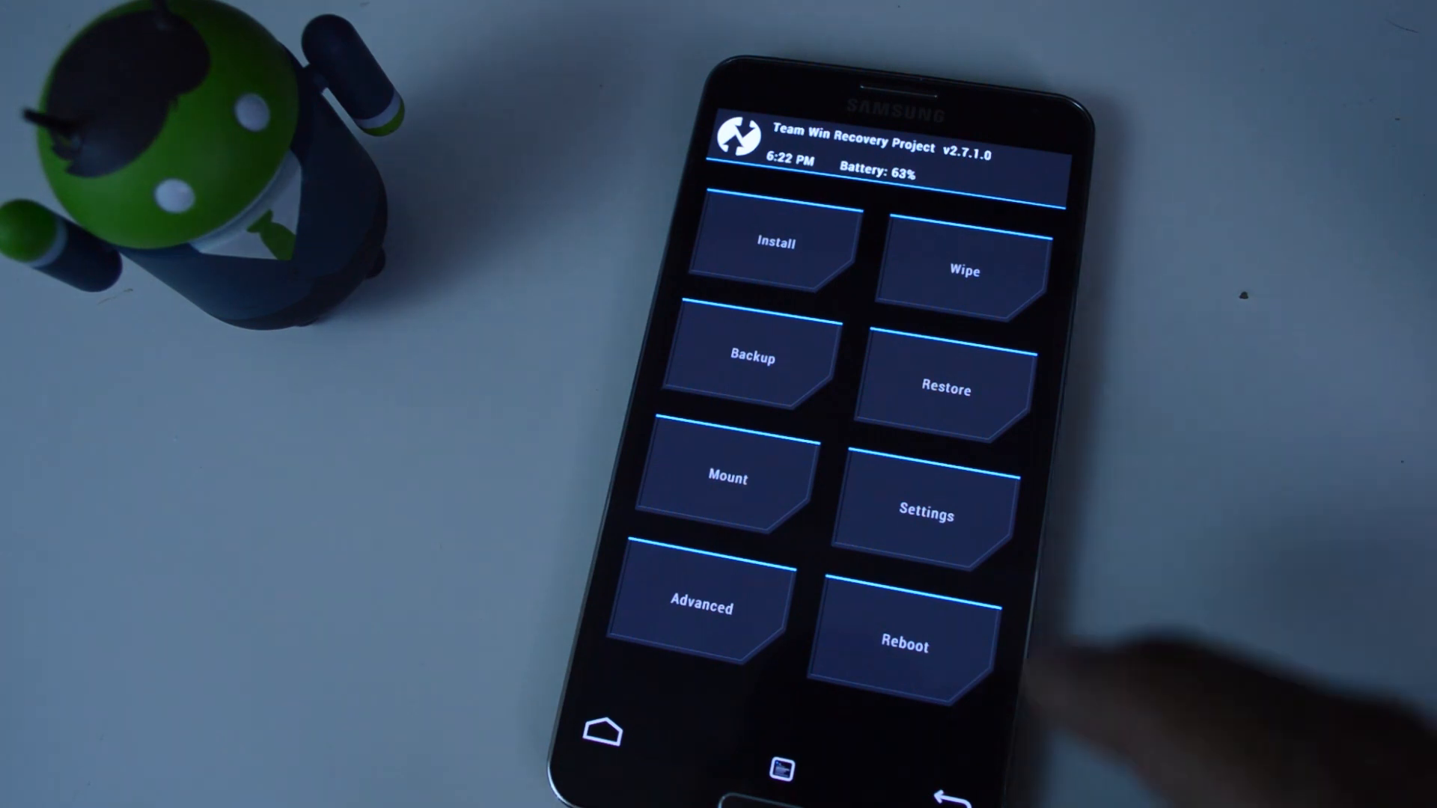
# Start Install and browse the micro SD card to /external_sd/Flashing/ROMs
pyautogui.click(963, 271)
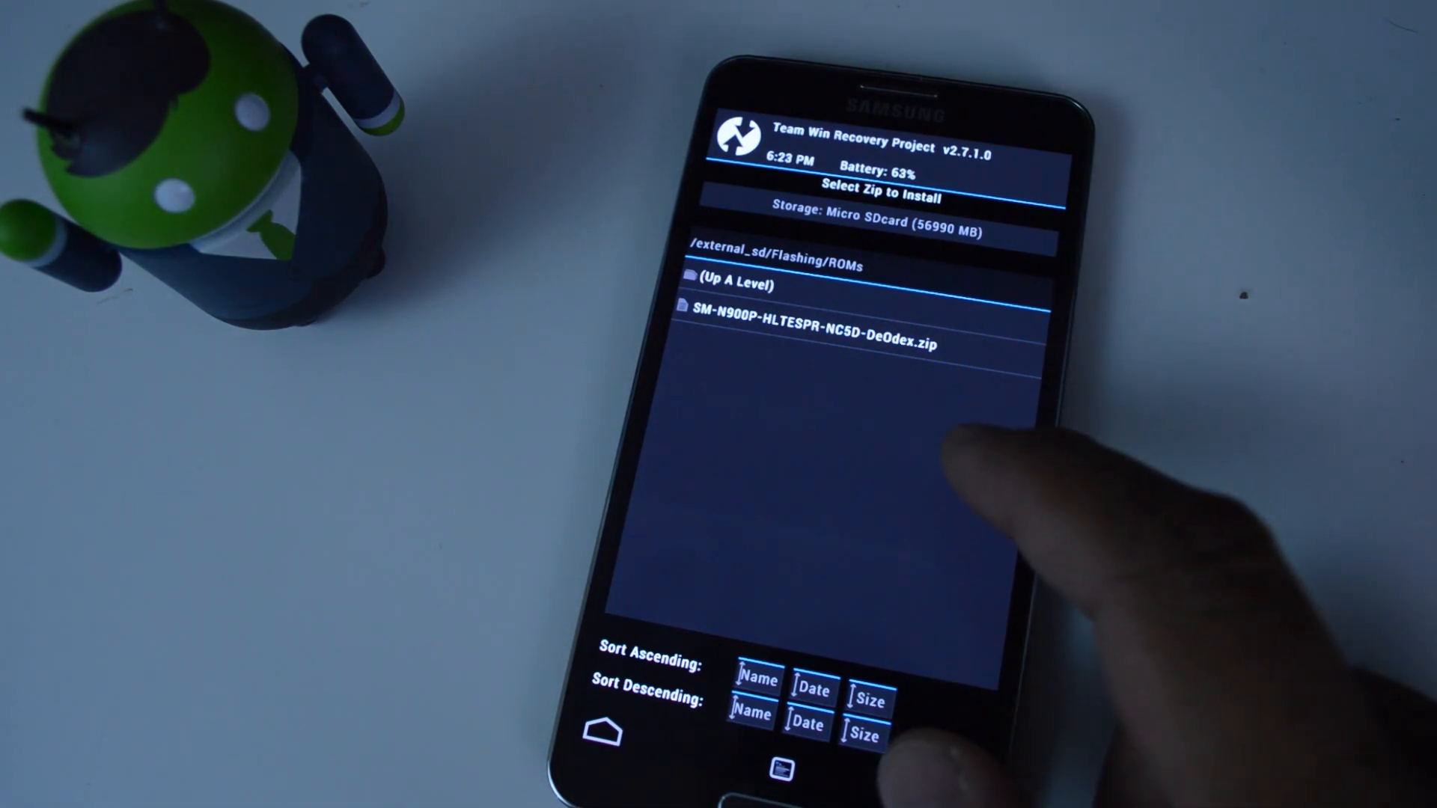
# Queue SM-N900P-HLTESPR-NC5D-DeOdex.zip as file 1 of max 10 for flashing
pyautogui.click(810, 334)
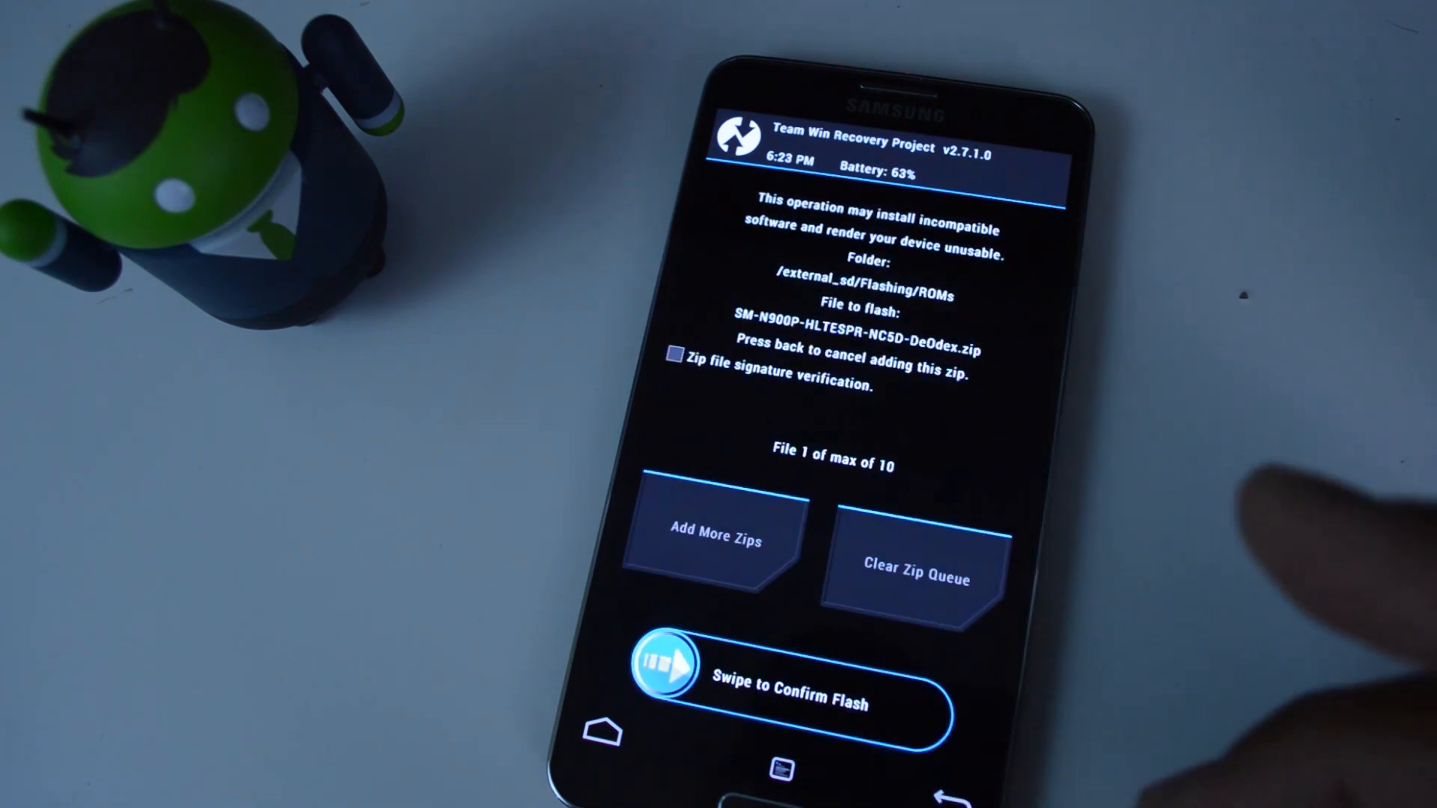